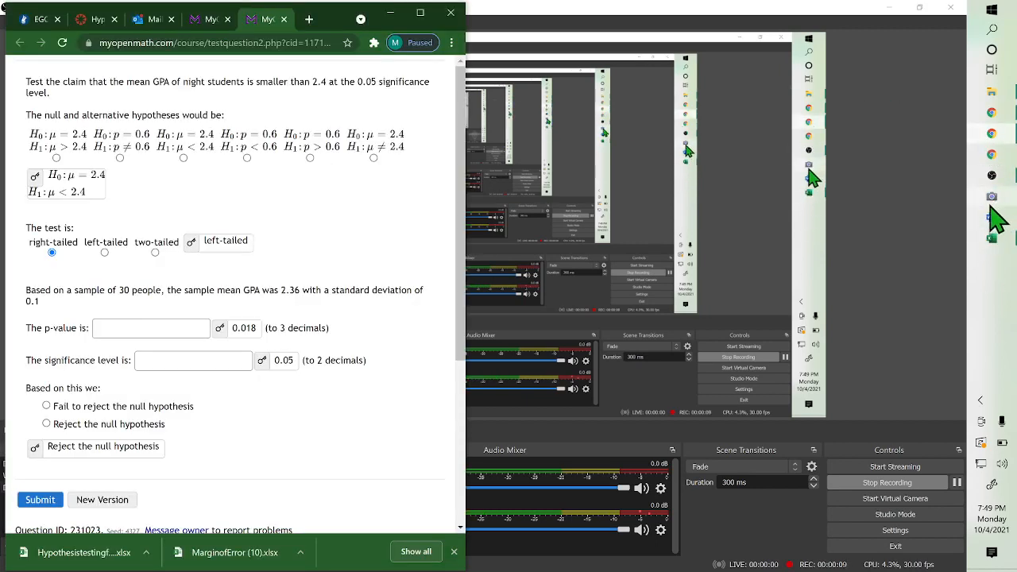
# Open the downloaded hypothesis-testing-for-a-mean workbook from the download bar in Excel.
pyautogui.click(991, 239)
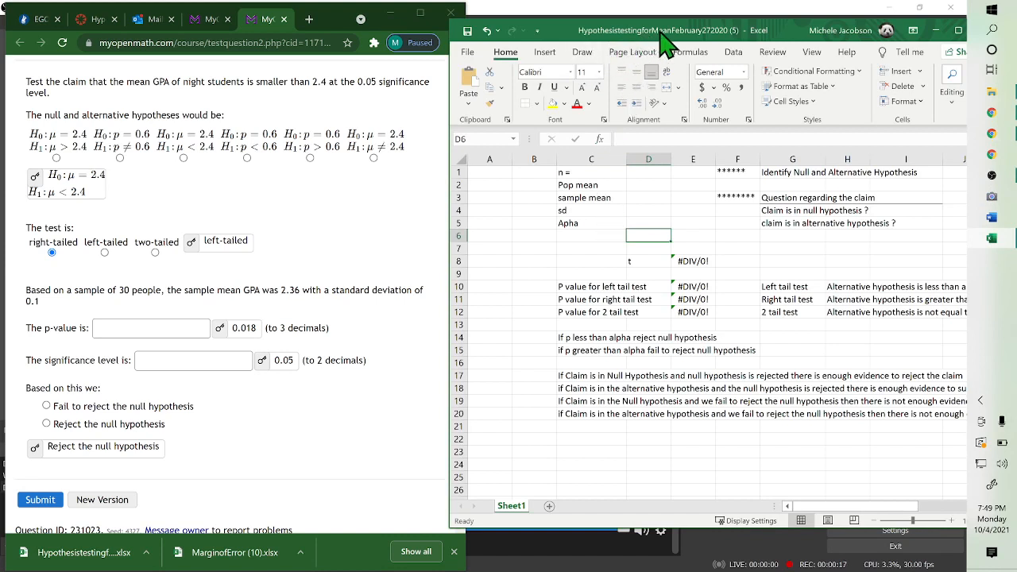
pyautogui.moveTo(685, 54)
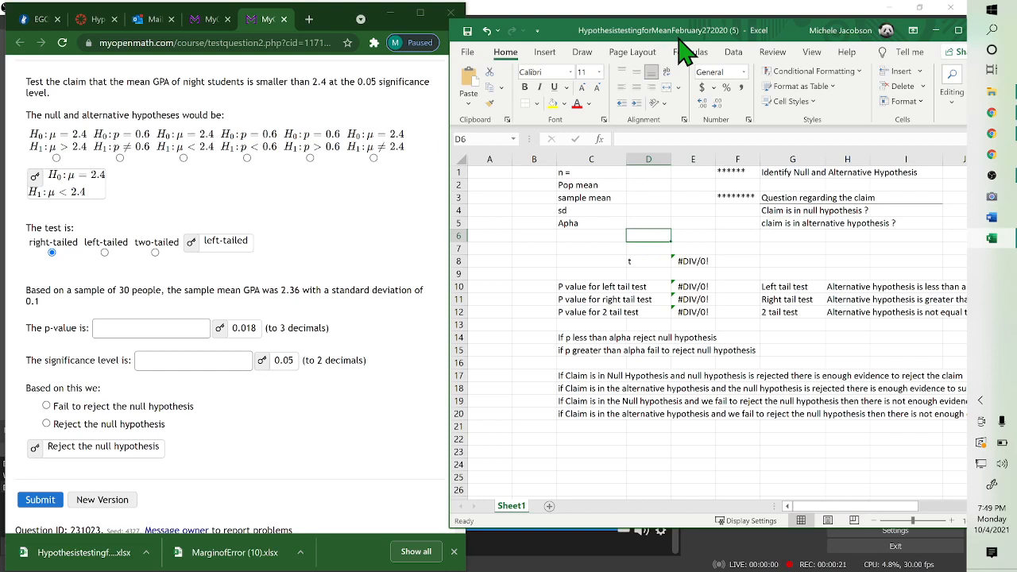
pyautogui.moveTo(584, 282)
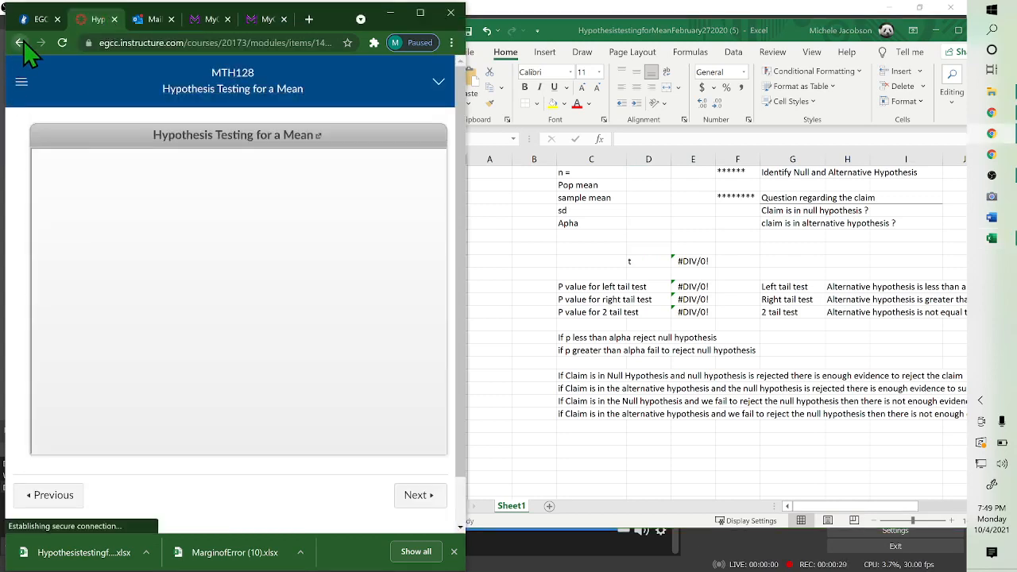
# Go back to the Canvas modules page and scroll to the Microsoft Excel Documents section.
pyautogui.click(19, 42)
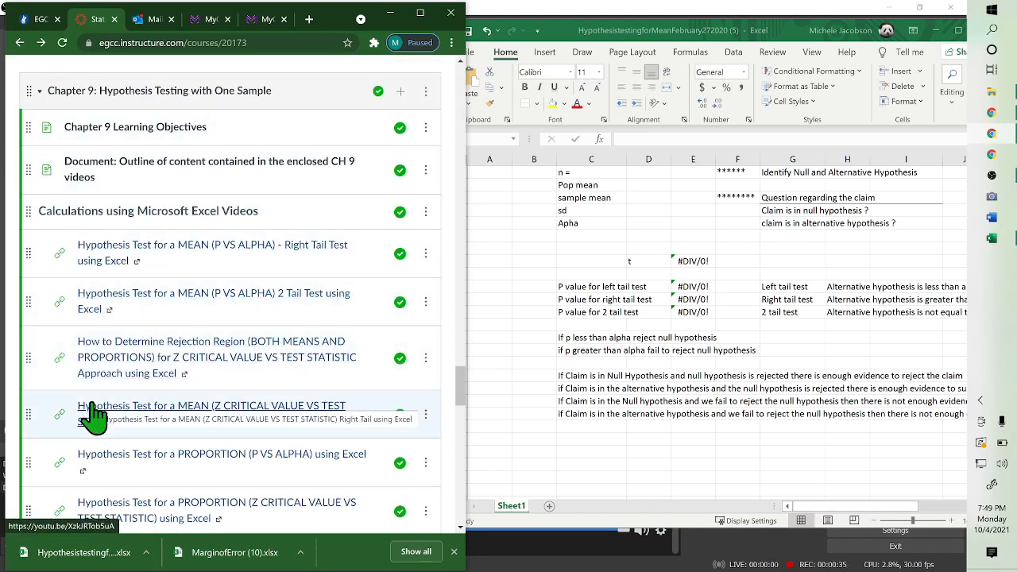
pyautogui.scroll(-3)
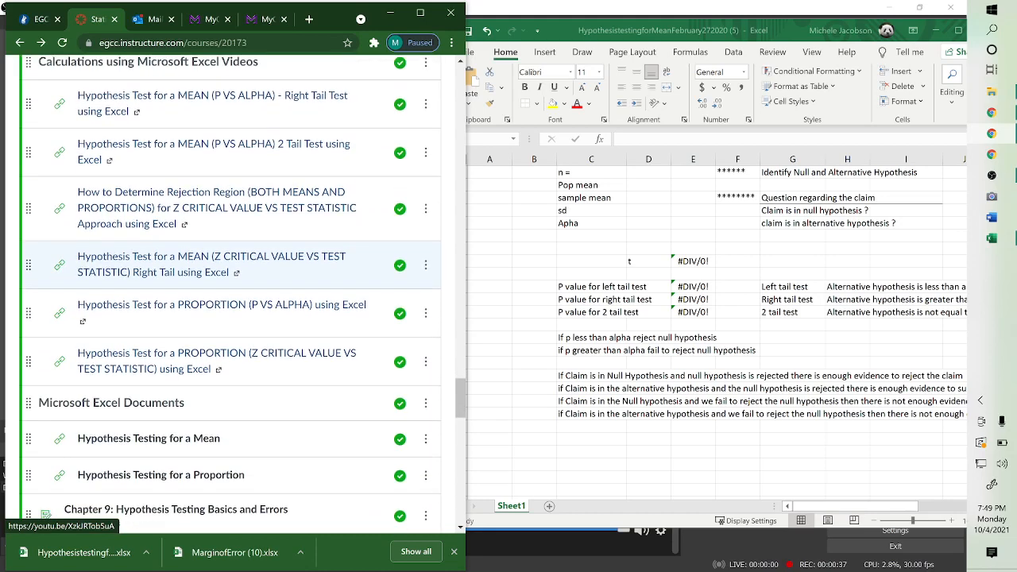
pyautogui.scroll(-3)
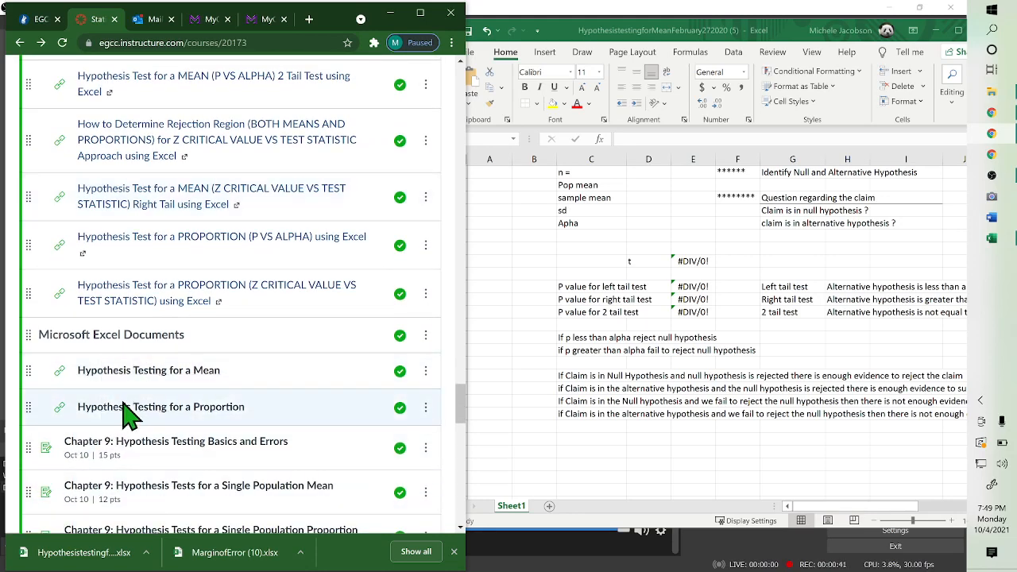
pyautogui.moveTo(169, 387)
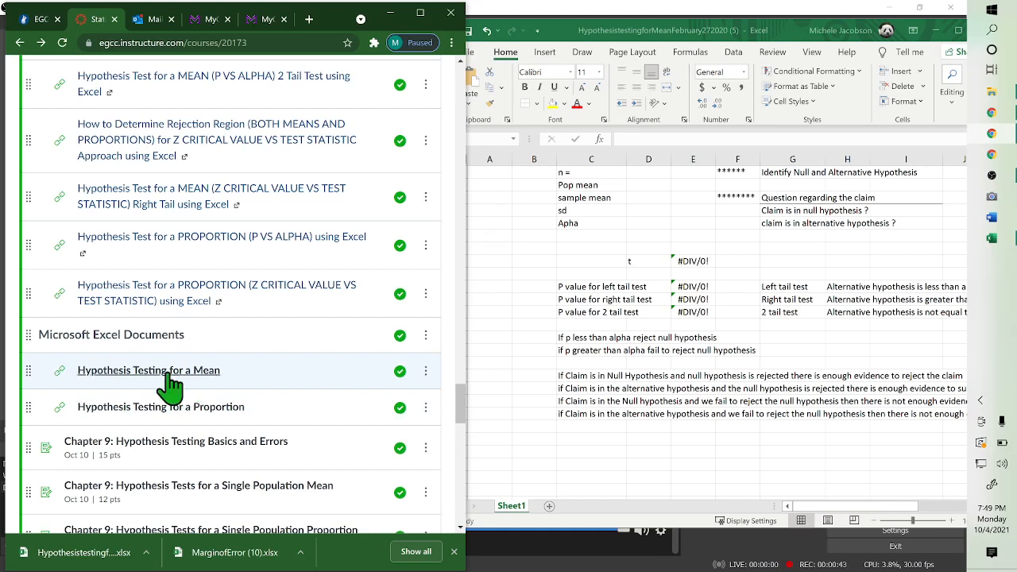
pyautogui.moveTo(592, 334)
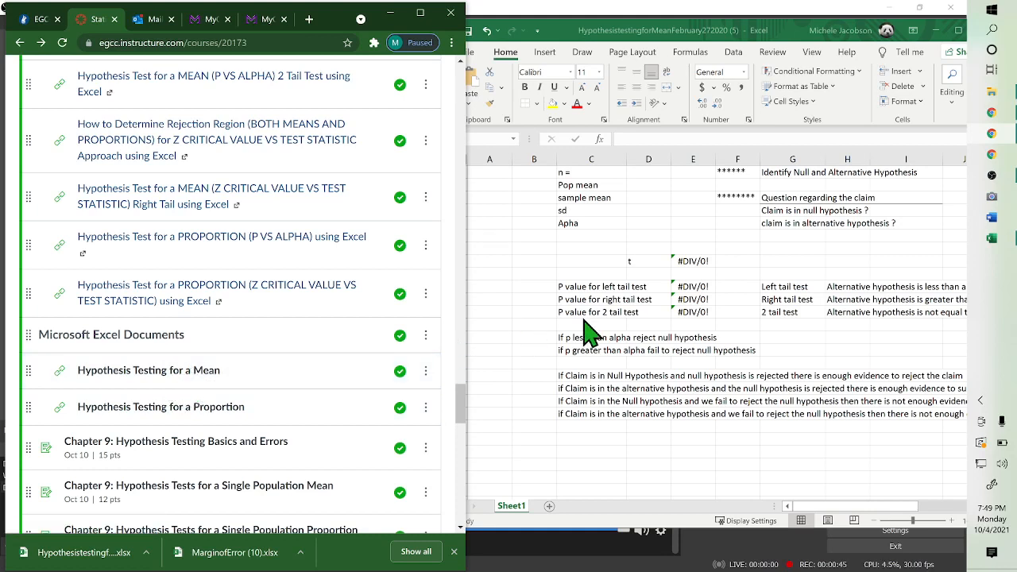
pyautogui.moveTo(242, 84)
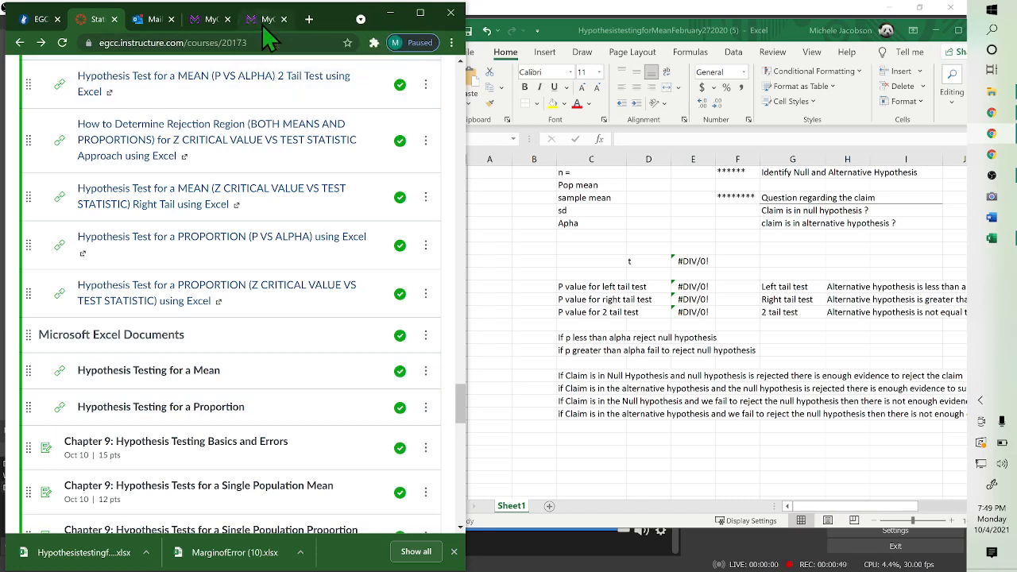
# Switch to the MyOpenMath tab showing the GPA question (n 30, mean 2.36, sd 0.1).
pyautogui.click(266, 19)
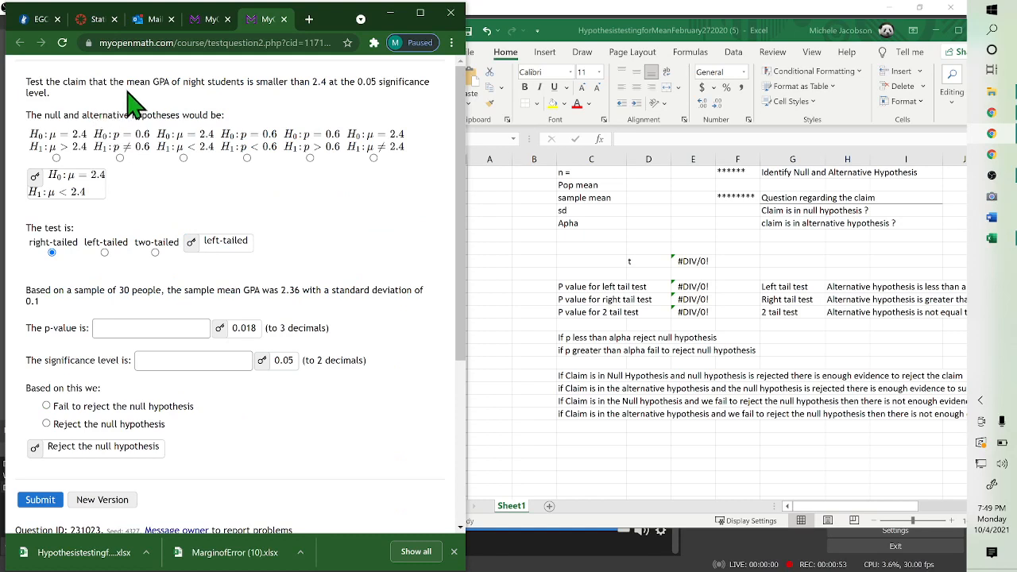
pyautogui.moveTo(238, 108)
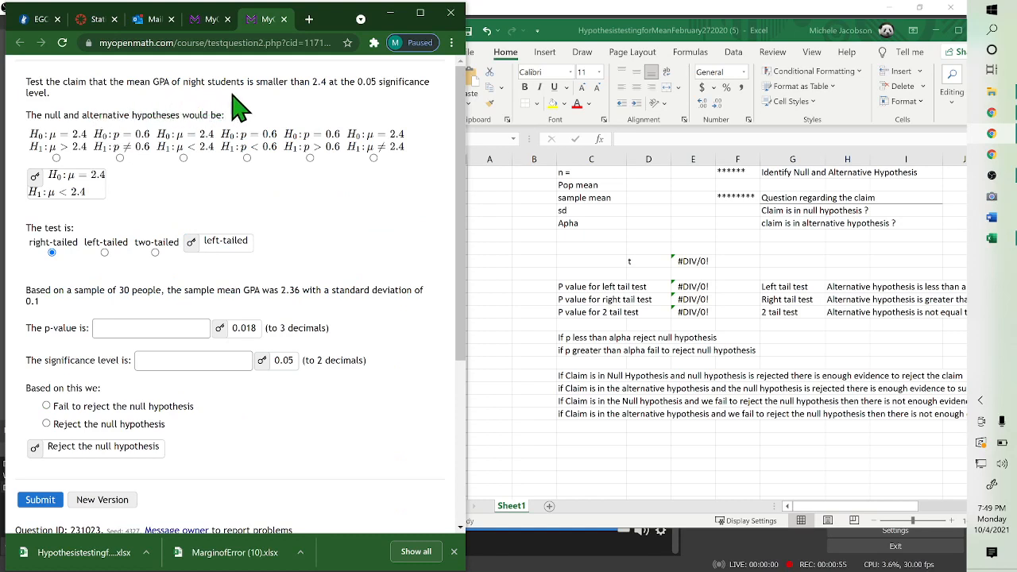
pyautogui.moveTo(338, 108)
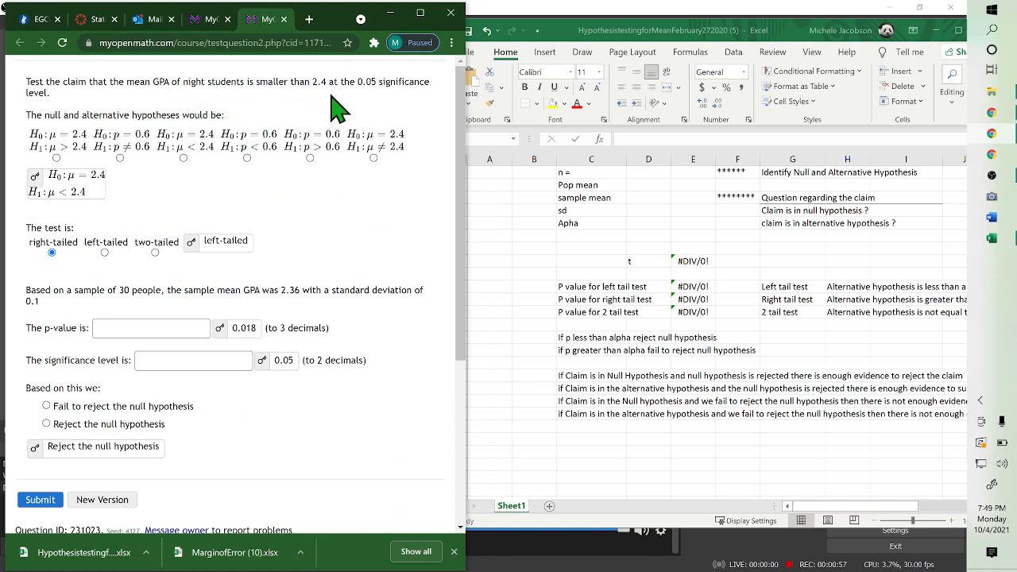
pyautogui.moveTo(386, 107)
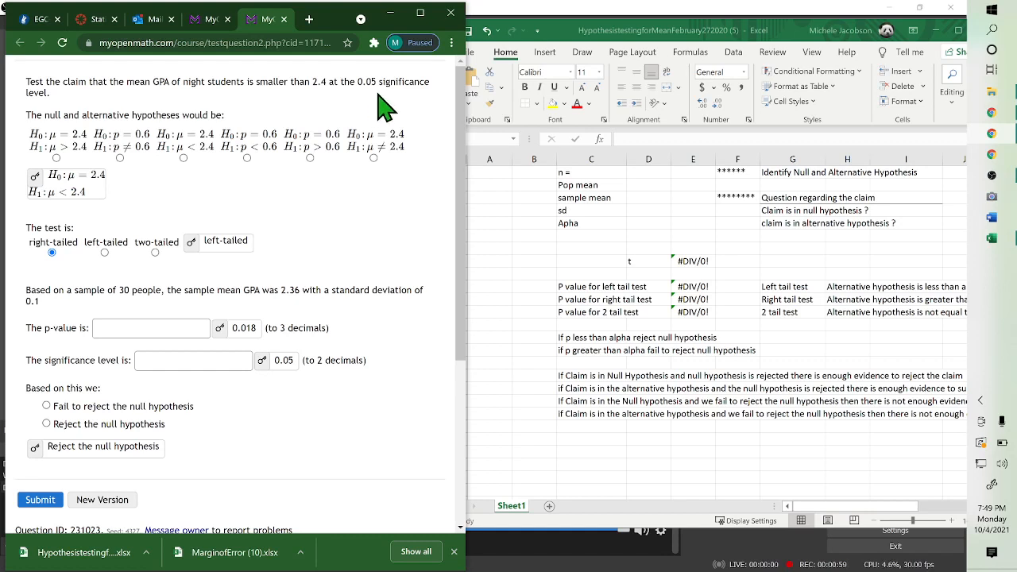
pyautogui.moveTo(330, 115)
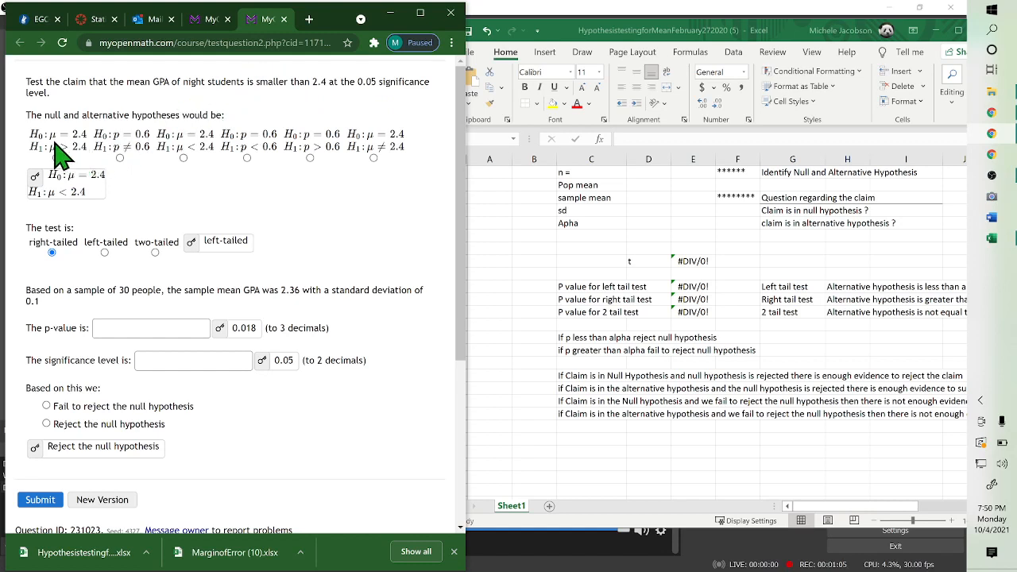
pyautogui.moveTo(61, 155)
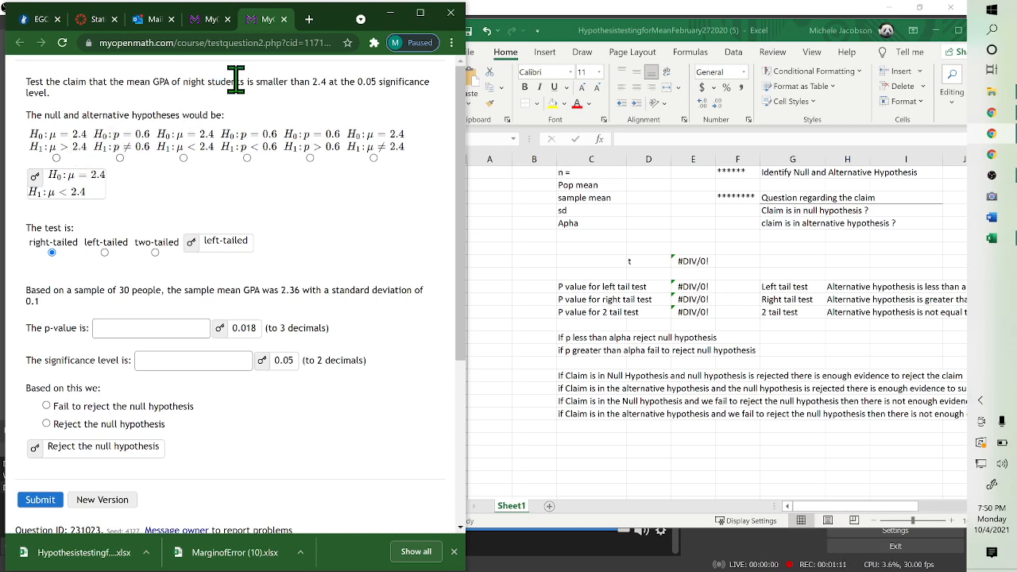
pyautogui.moveTo(197, 139)
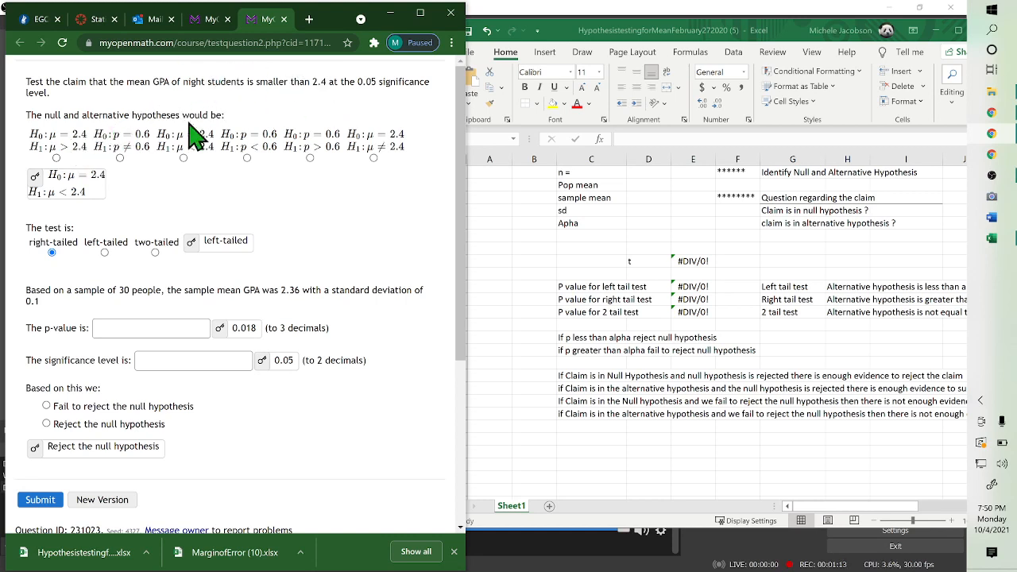
pyautogui.moveTo(143, 167)
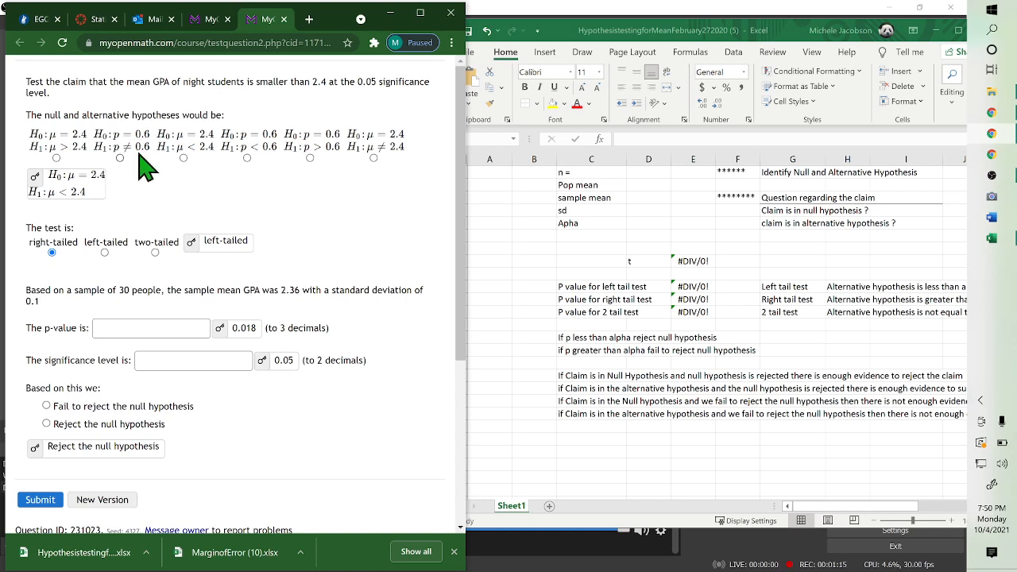
pyautogui.moveTo(203, 157)
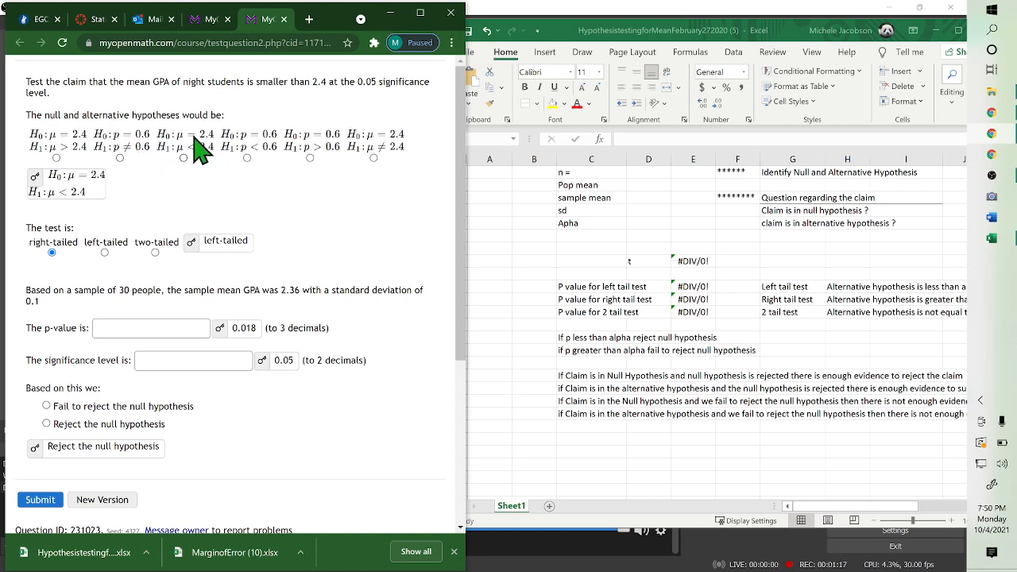
pyautogui.moveTo(189, 163)
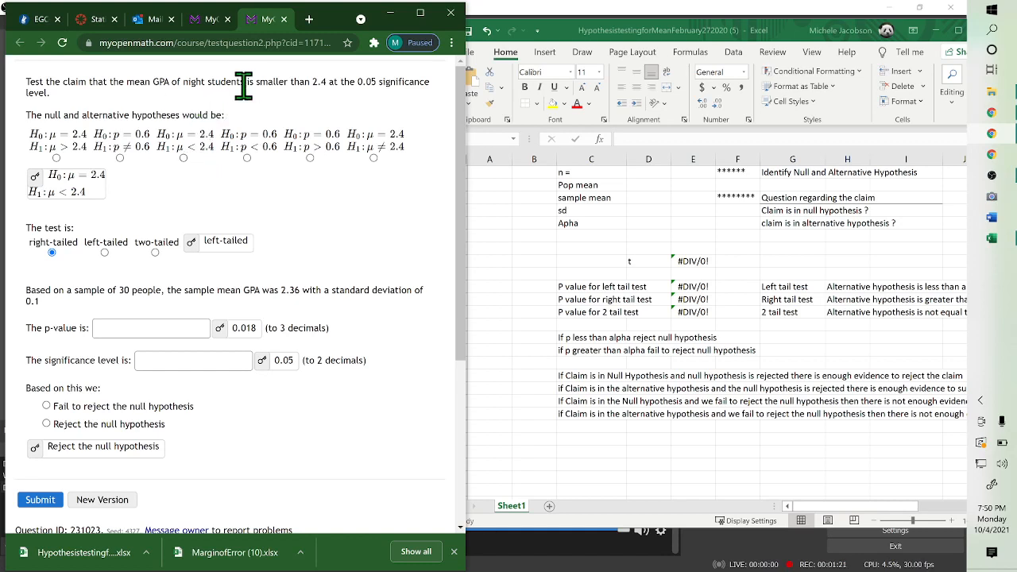
pyautogui.moveTo(191, 173)
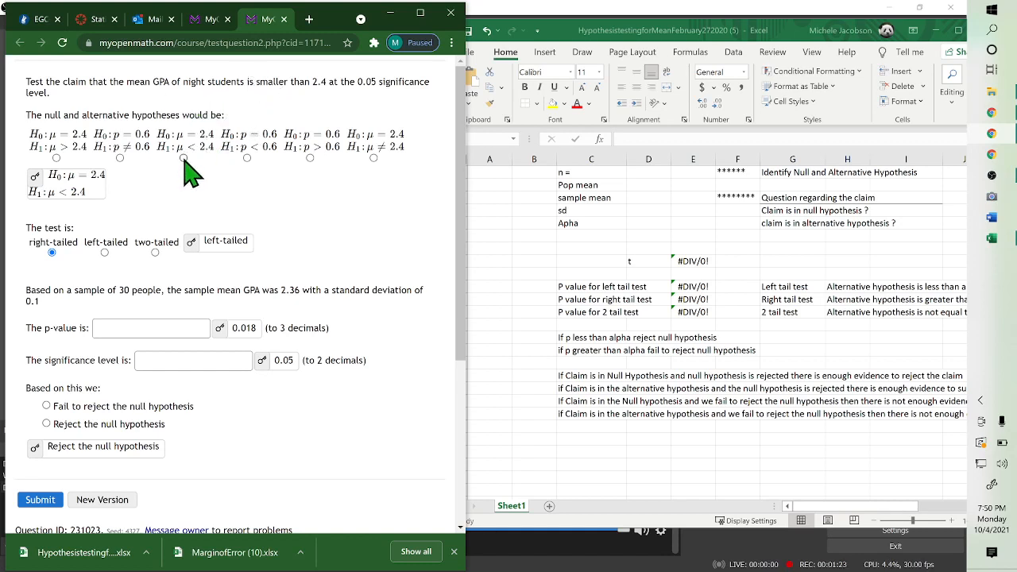
# Select the hypotheses H0: μ = 2.4 and H1: μ < 2.4.
pyautogui.click(183, 157)
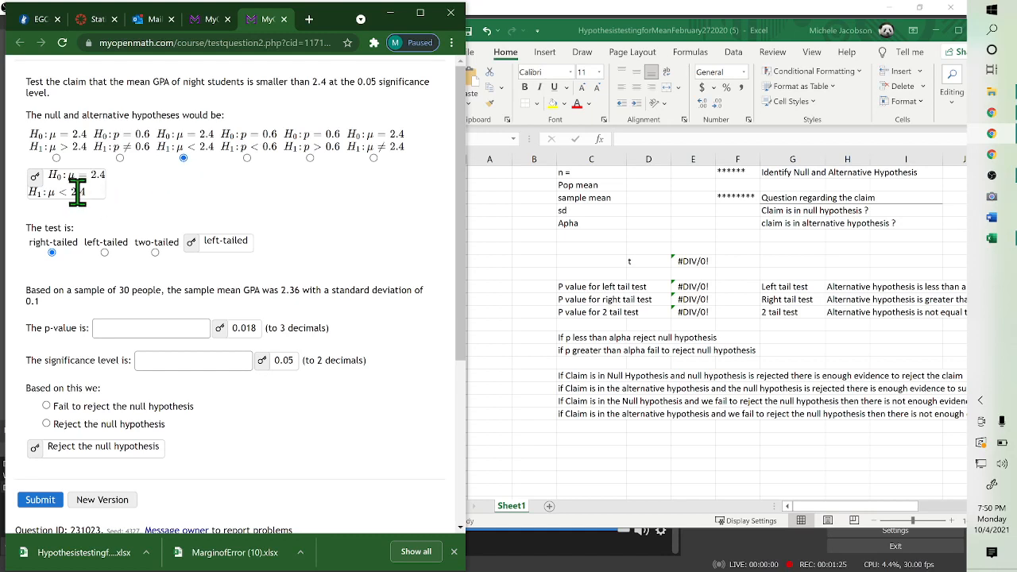
pyautogui.moveTo(163, 227)
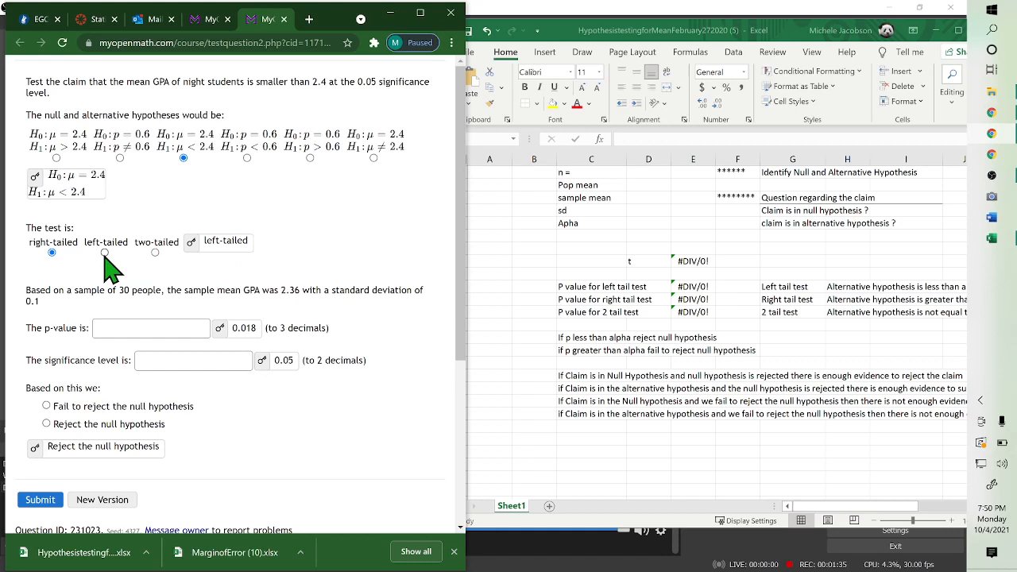
# Select left-tailed under 'The test is:' for the GPA question.
pyautogui.click(104, 253)
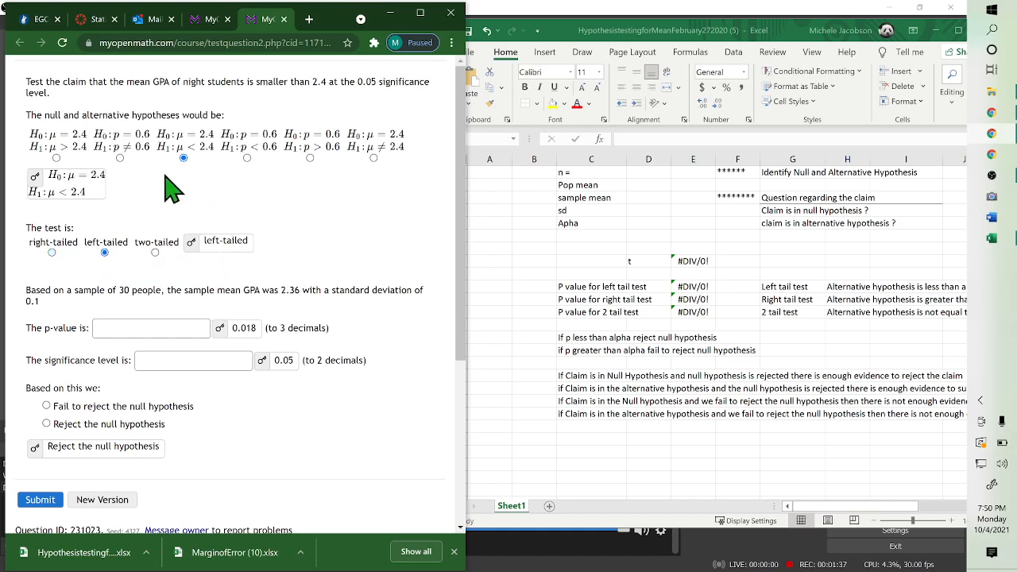
pyautogui.moveTo(60, 258)
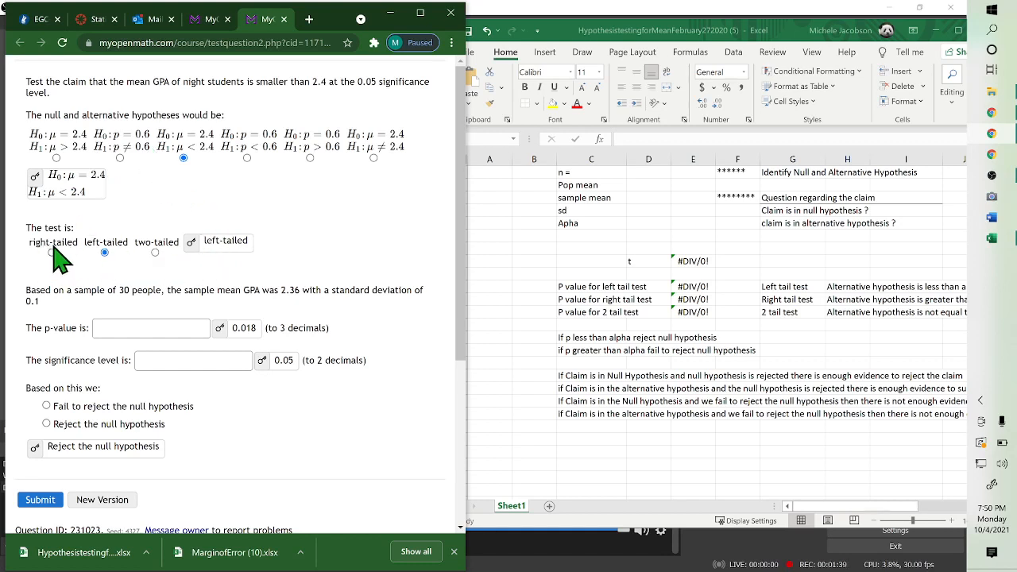
pyautogui.moveTo(155, 252)
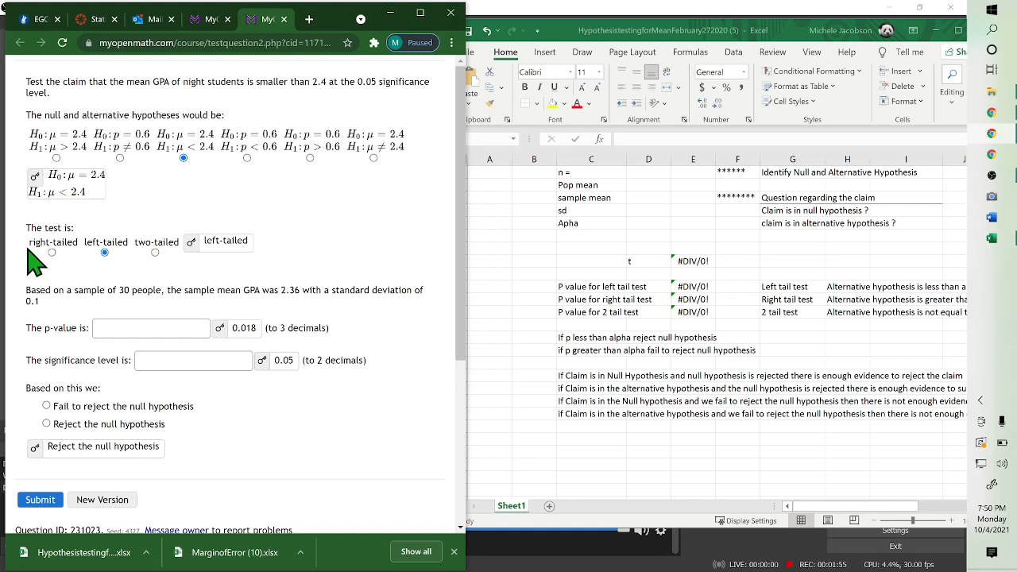
pyautogui.moveTo(141, 358)
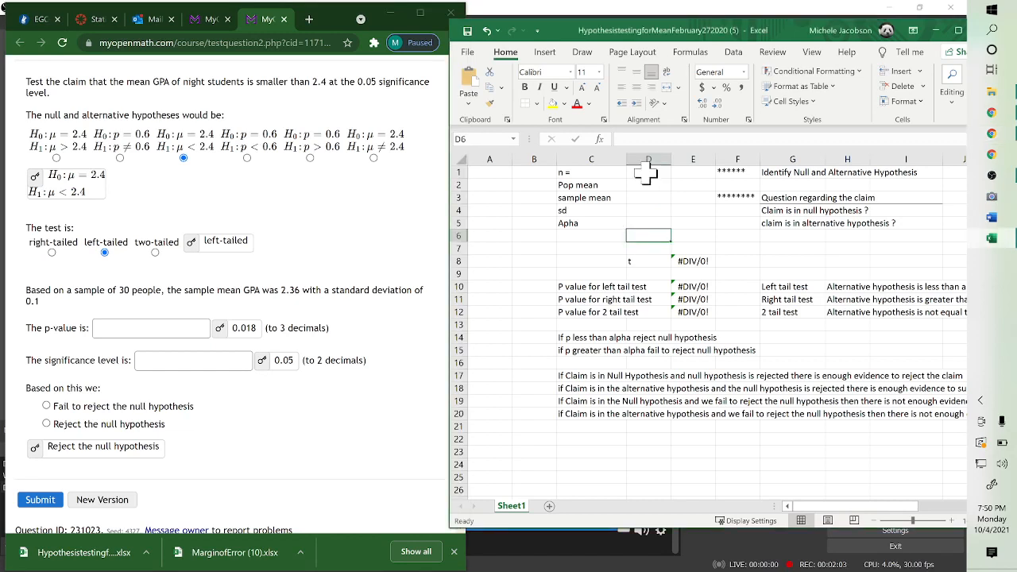
# Enter 30, 2.4, 2.36, 0.1 and 0.05 down column D of the template.
pyautogui.click(648, 172)
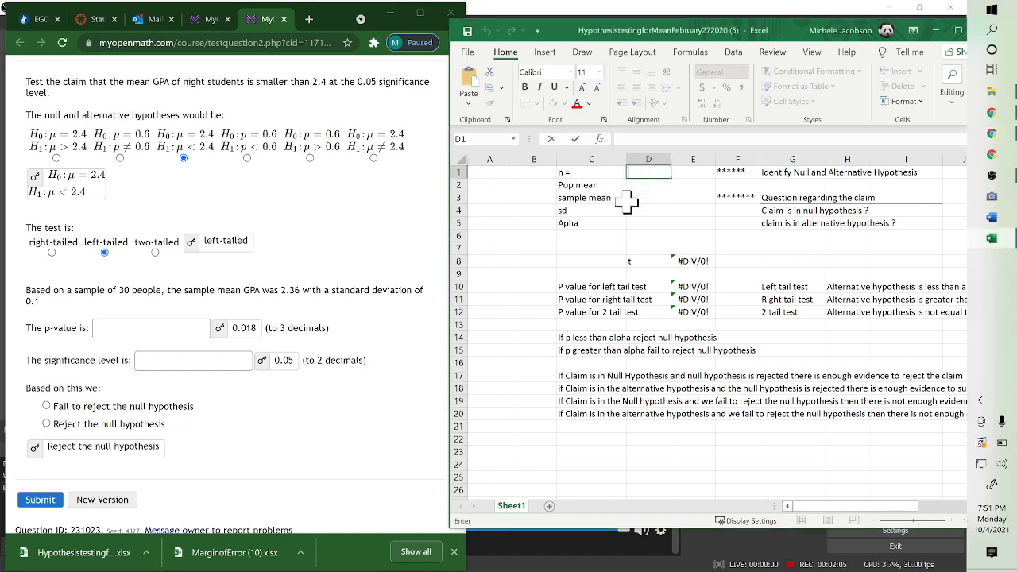
pyautogui.moveTo(108, 318)
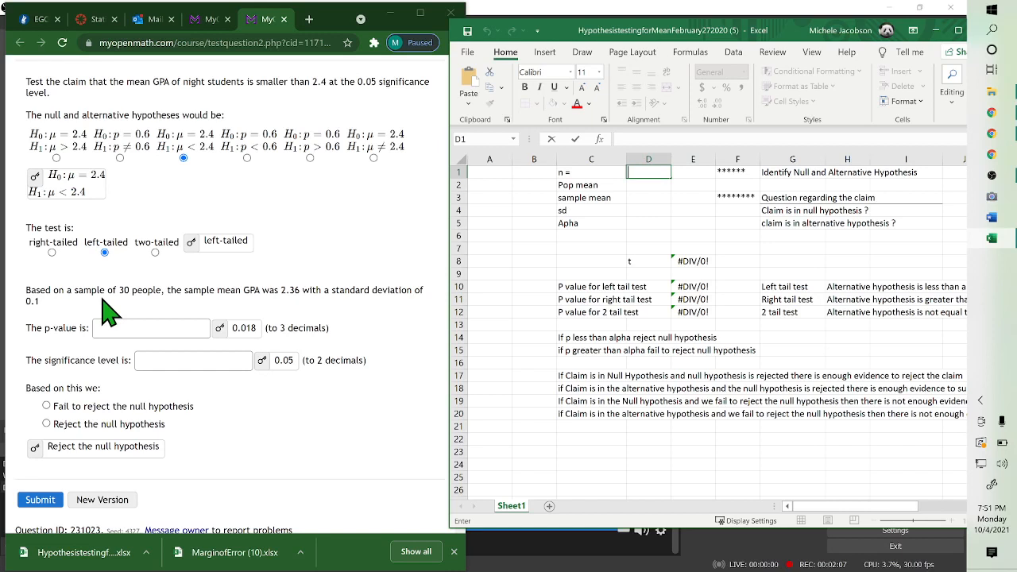
pyautogui.moveTo(383, 270)
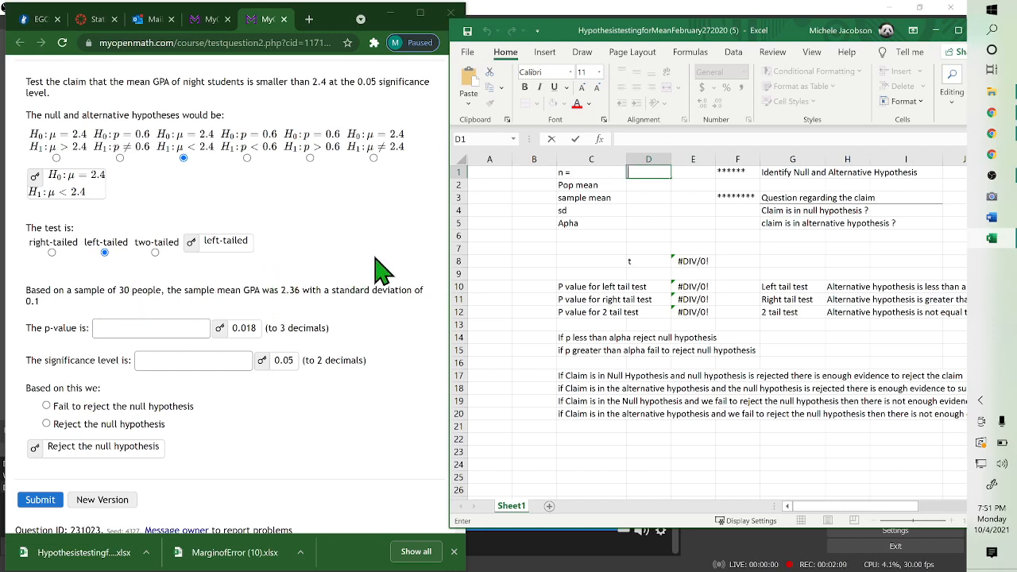
pyautogui.write('30')
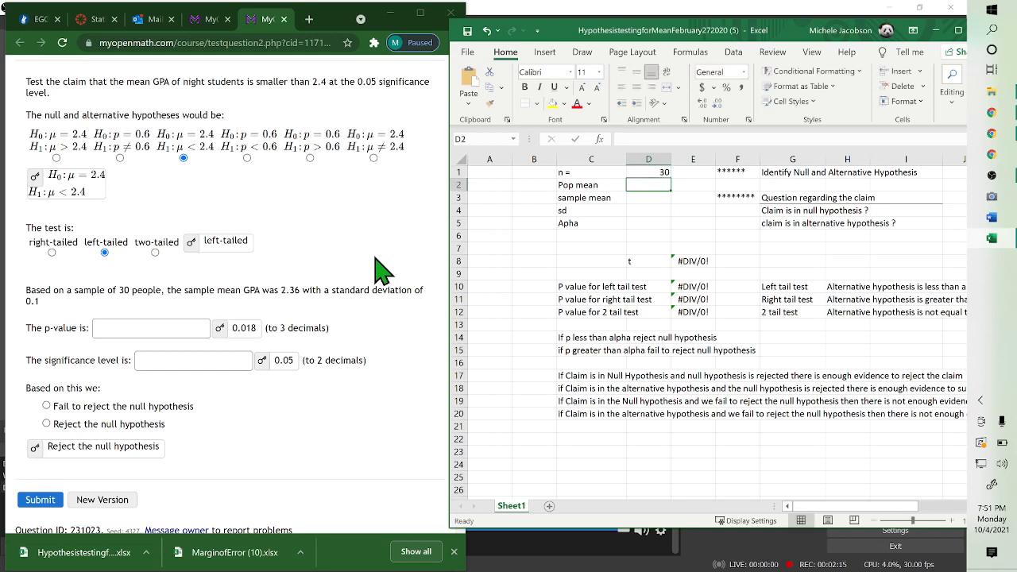
pyautogui.moveTo(229, 163)
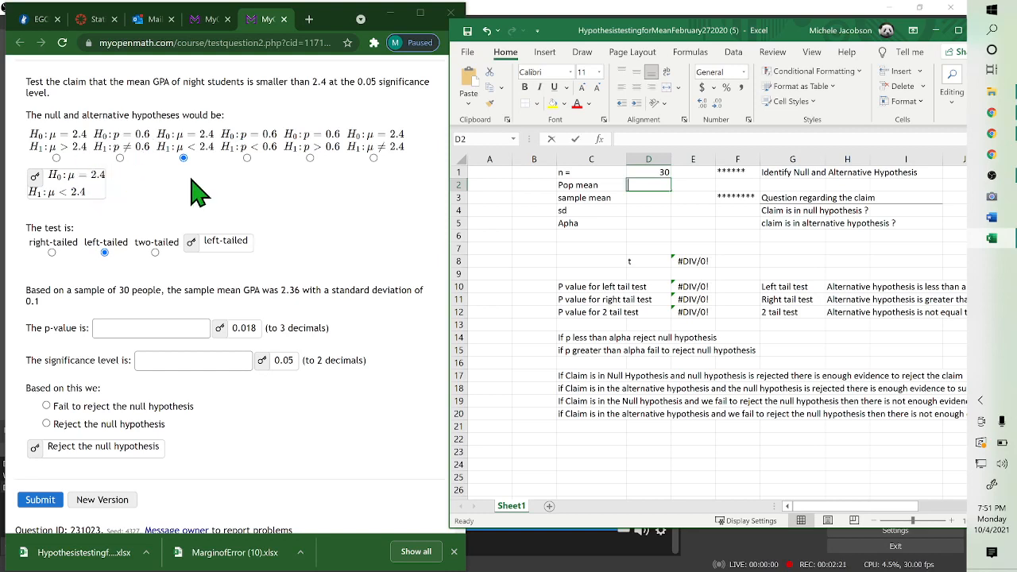
pyautogui.write('2.4')
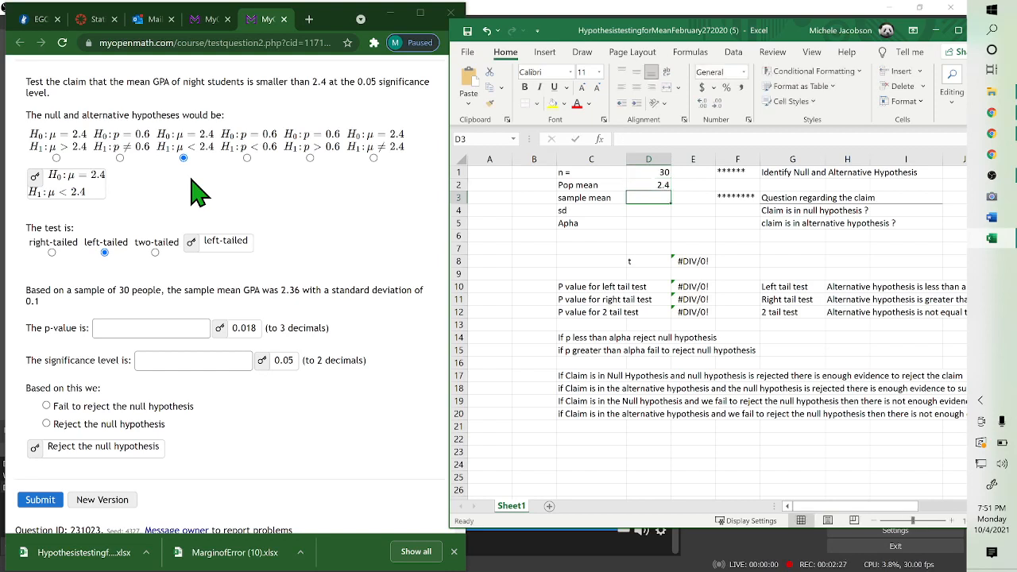
pyautogui.moveTo(318, 314)
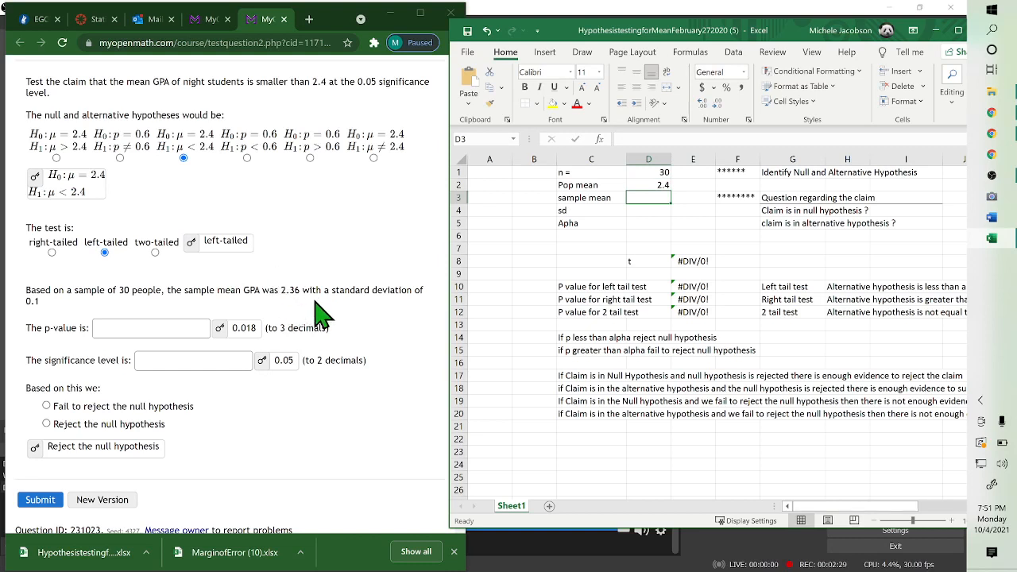
pyautogui.write('2.36')
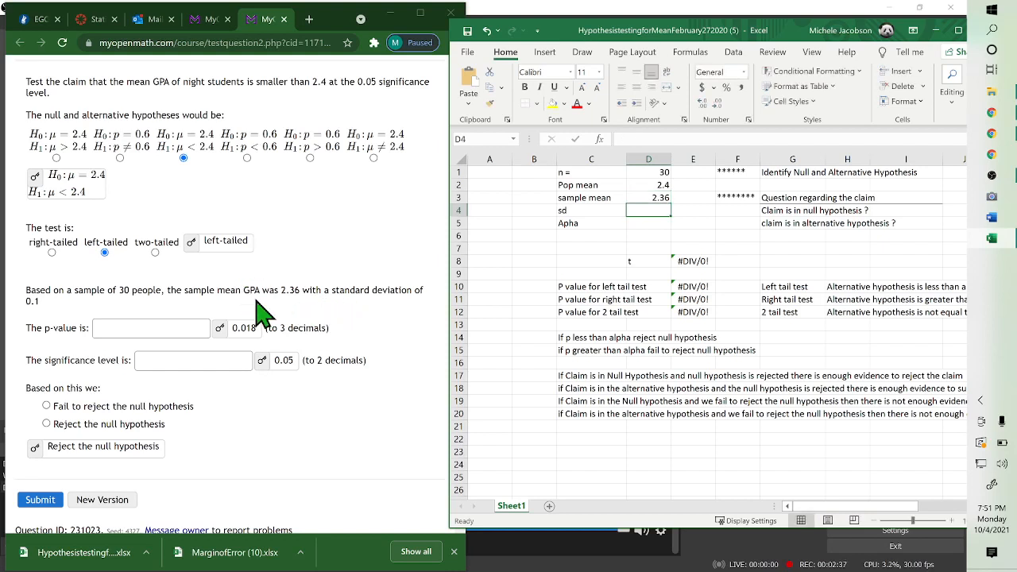
pyautogui.write('.1')
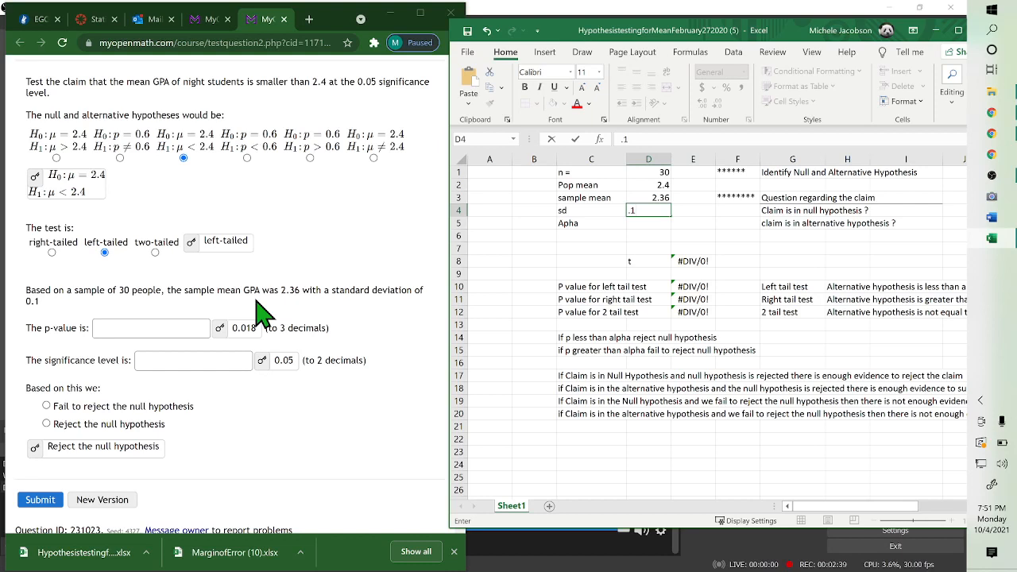
pyautogui.press('enter')
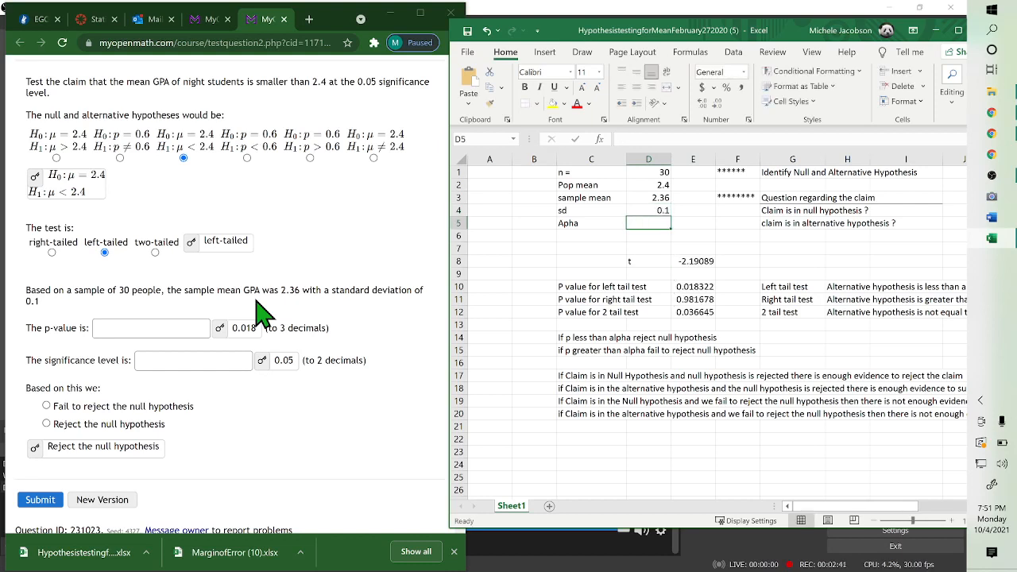
pyautogui.moveTo(371, 75)
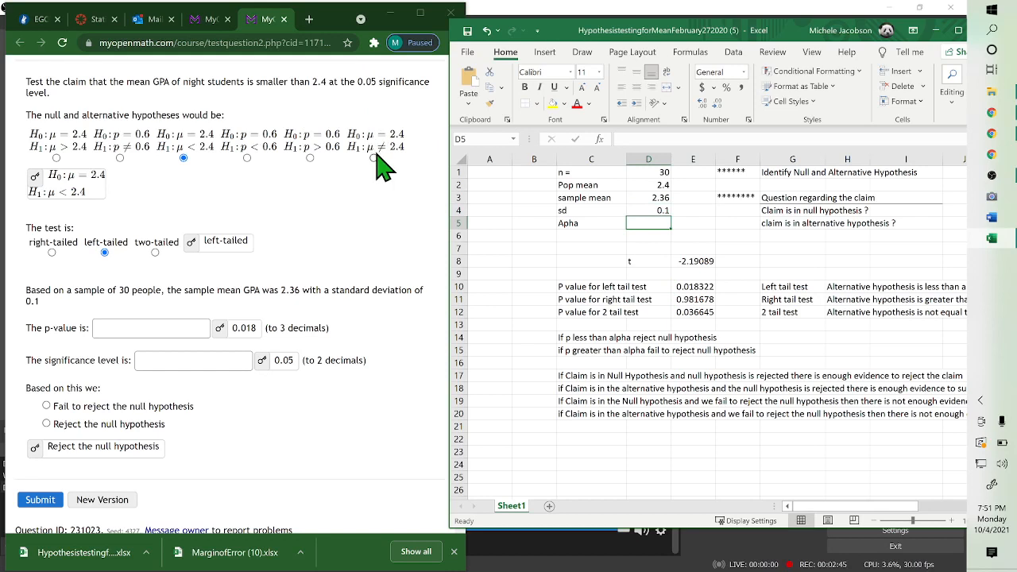
pyautogui.write('.05')
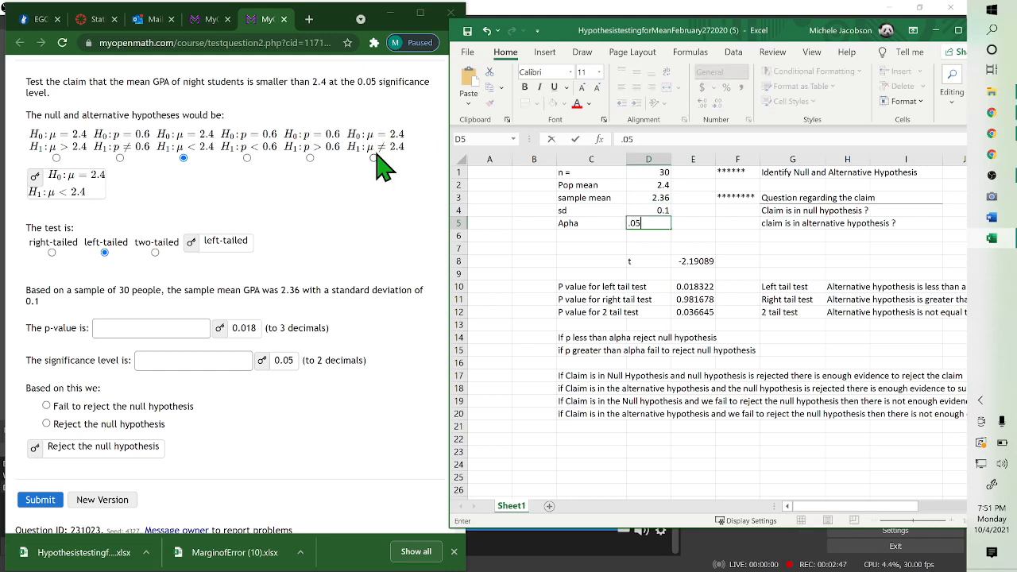
pyautogui.press('enter')
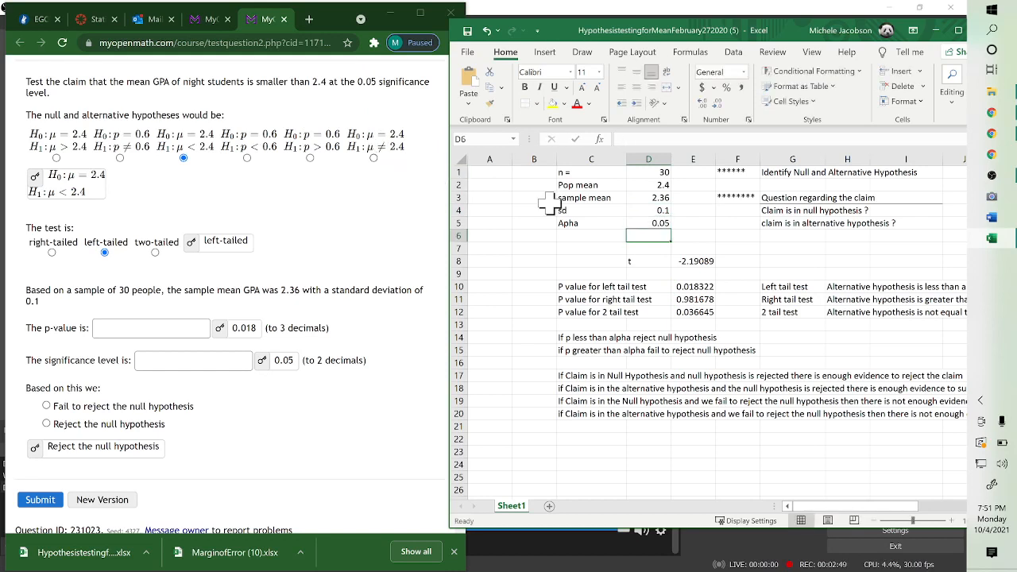
pyautogui.moveTo(726, 276)
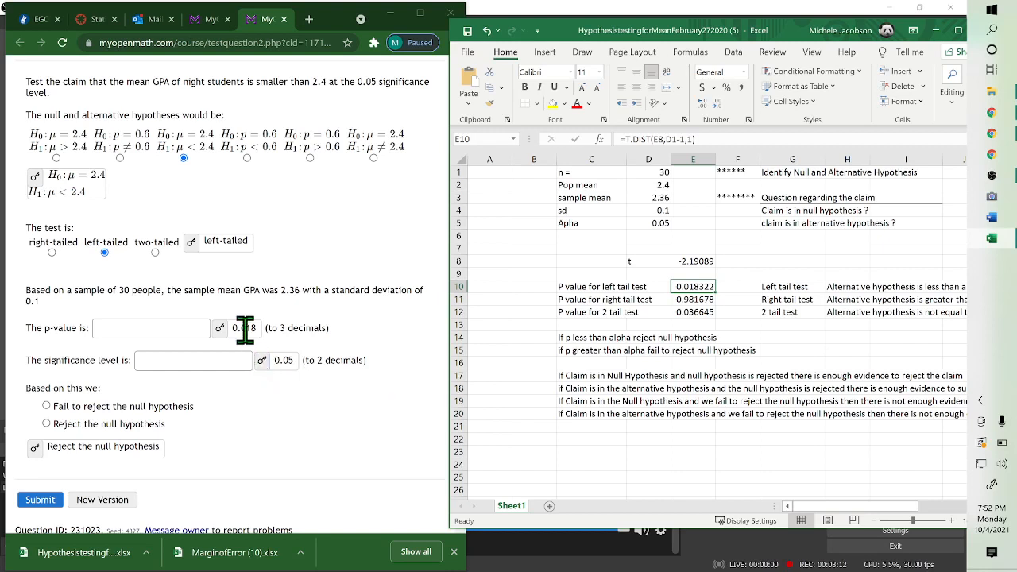
pyautogui.write('0.018')
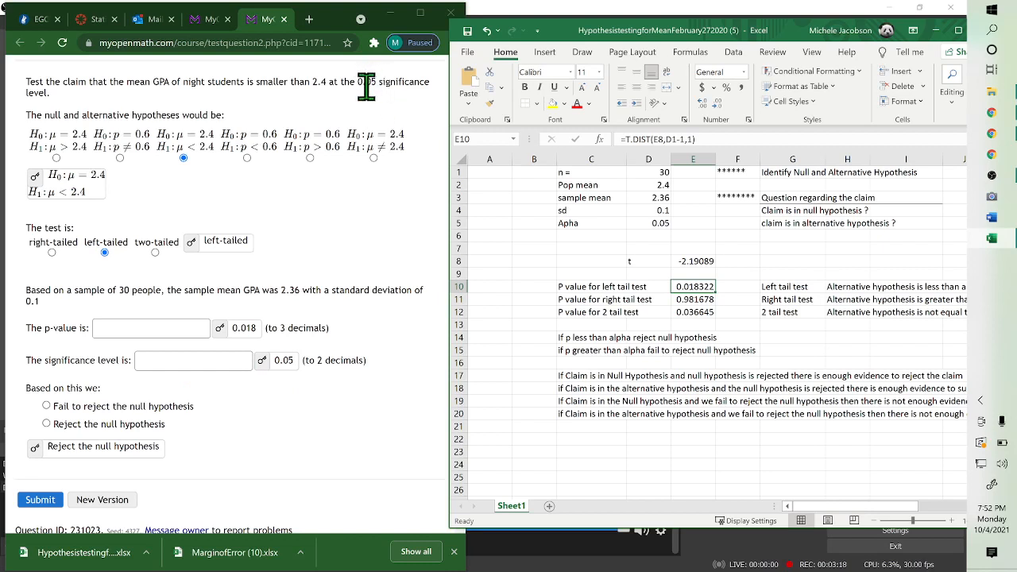
pyautogui.moveTo(592, 346)
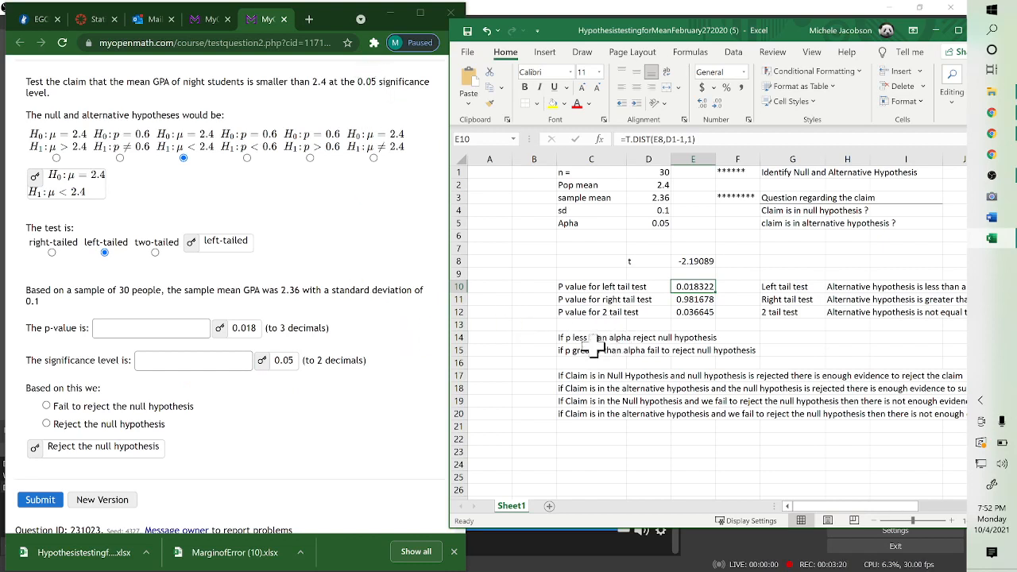
pyautogui.moveTo(208, 440)
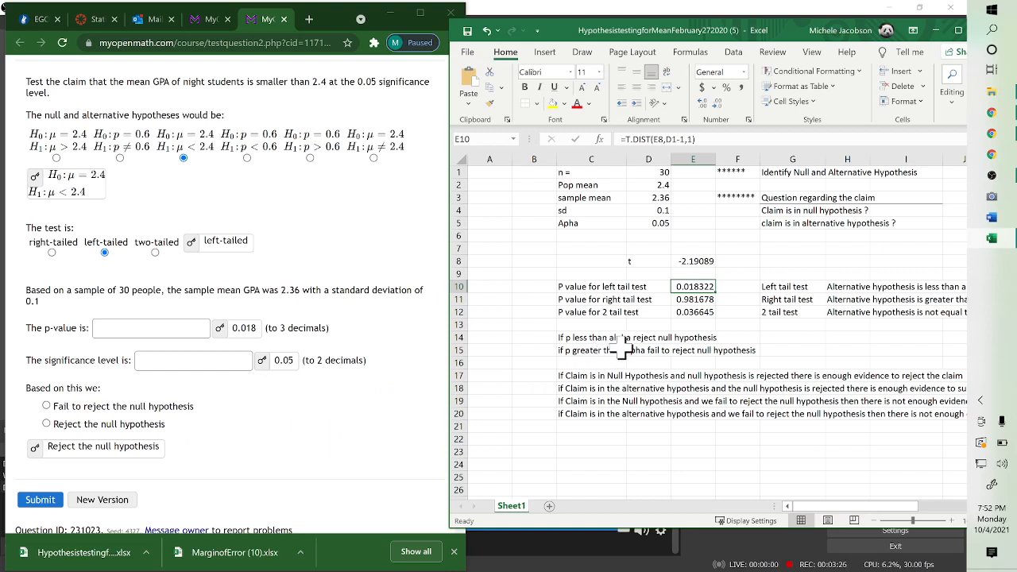
pyautogui.moveTo(592, 353)
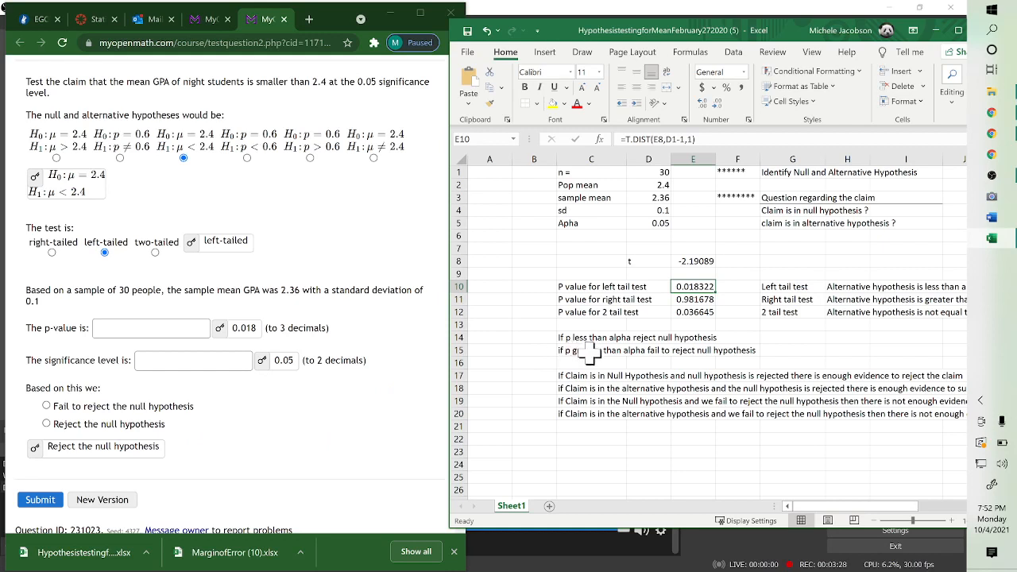
pyautogui.moveTo(318, 353)
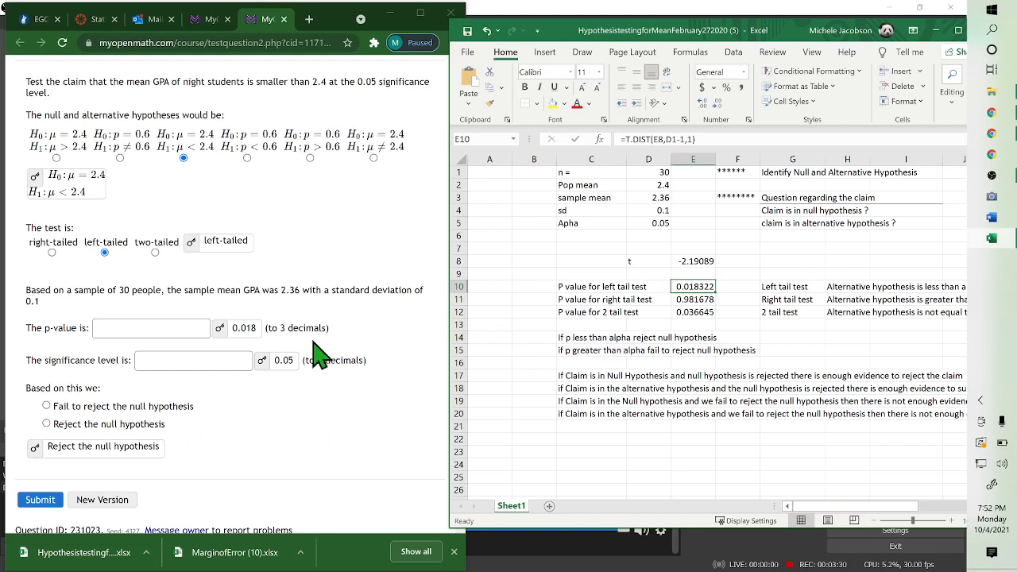
pyautogui.moveTo(282, 361)
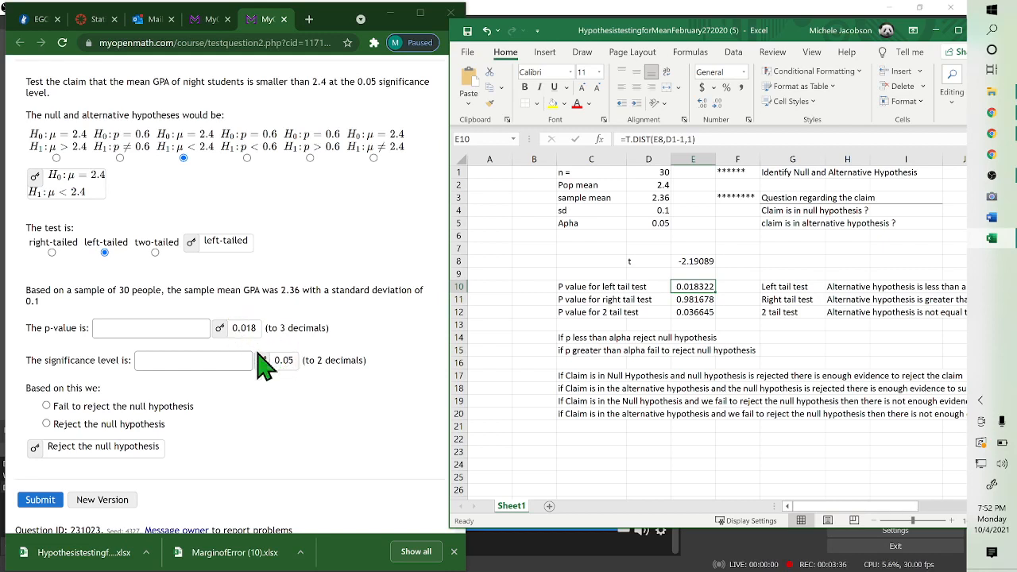
pyautogui.moveTo(298, 385)
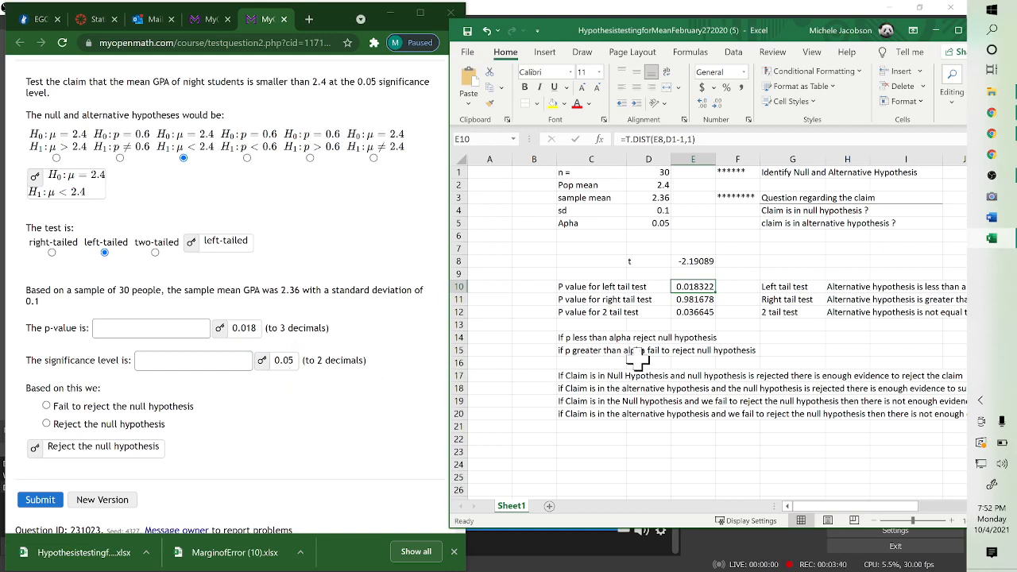
pyautogui.moveTo(704, 343)
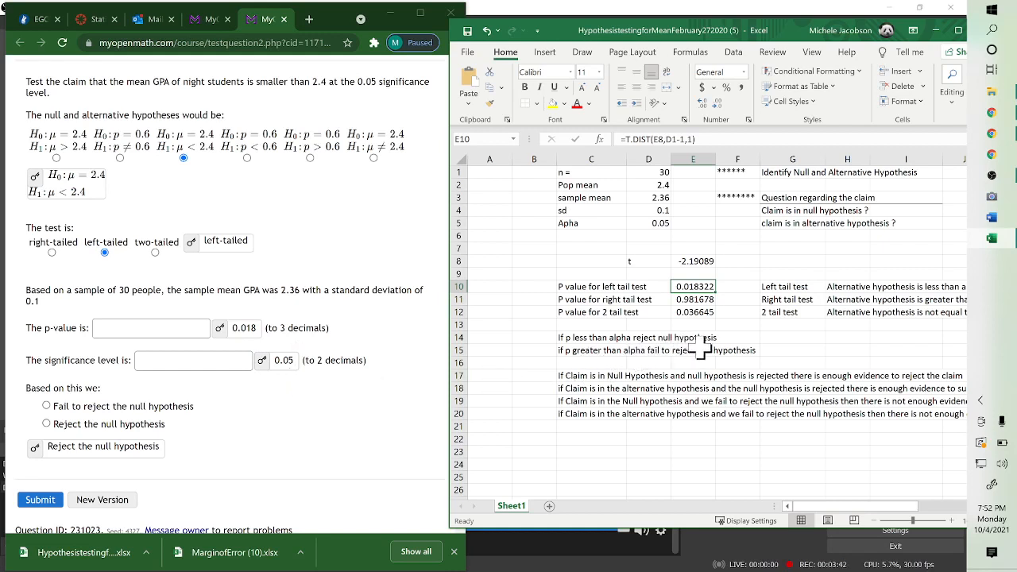
pyautogui.moveTo(80, 436)
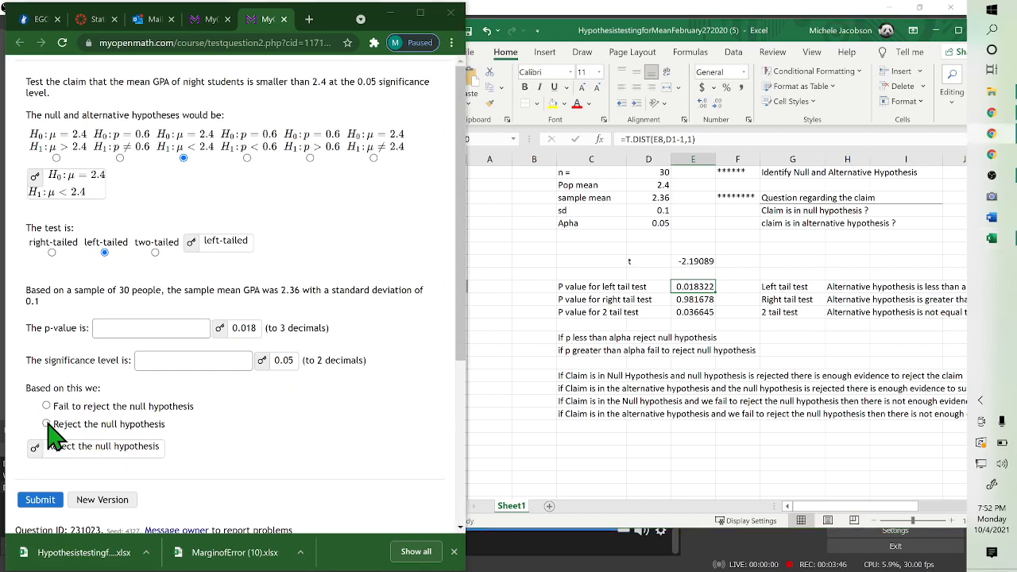
# Select 'Reject the null hypothesis' under 'Based on this we:'.
pyautogui.click(47, 423)
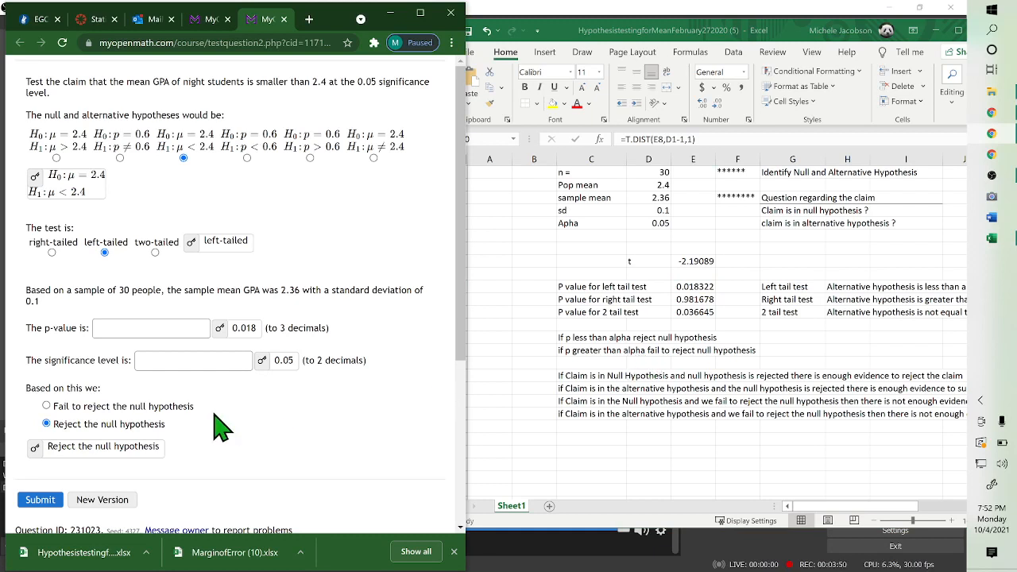
pyautogui.moveTo(171, 427)
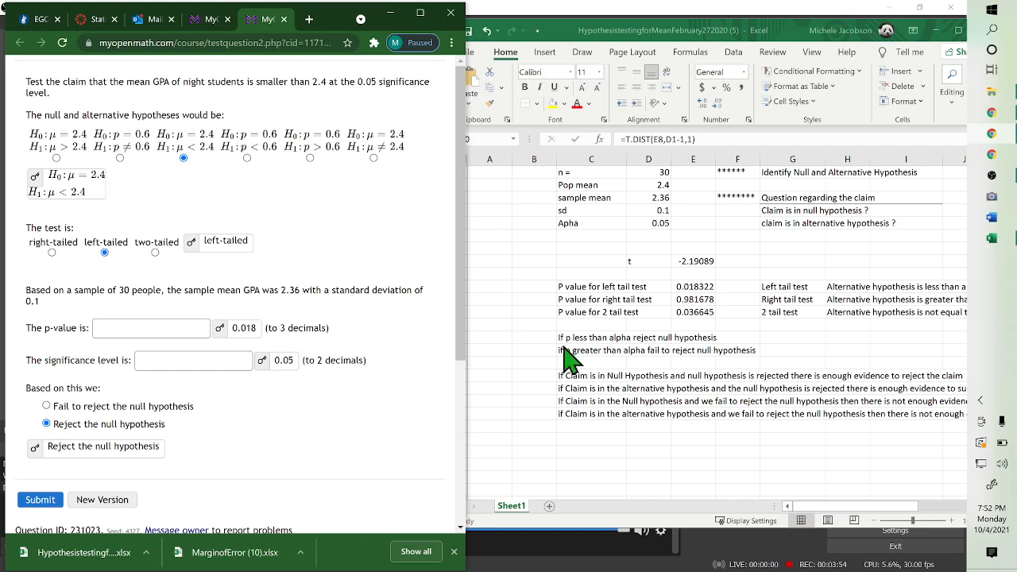
pyautogui.moveTo(707, 390)
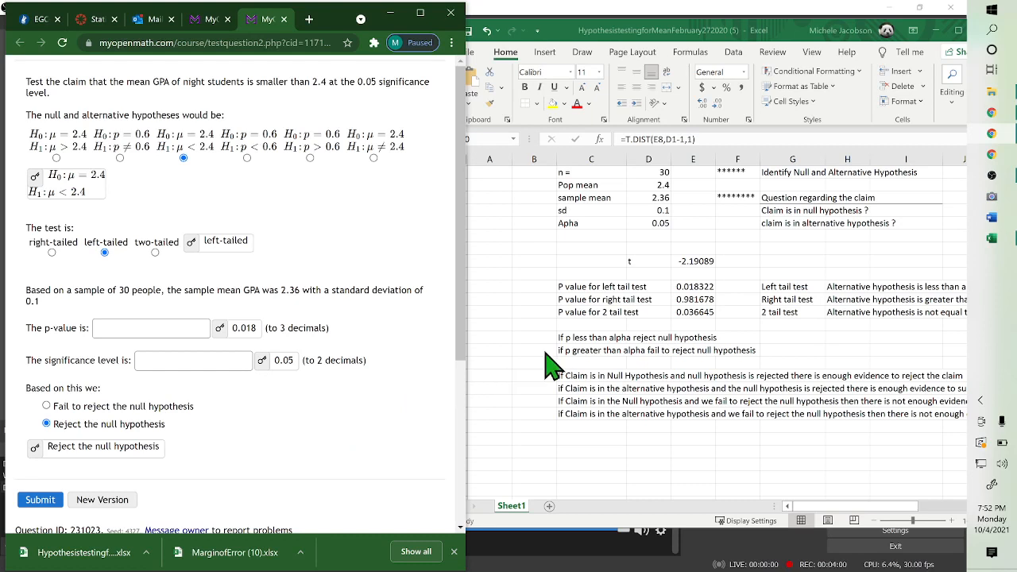
pyautogui.moveTo(729, 401)
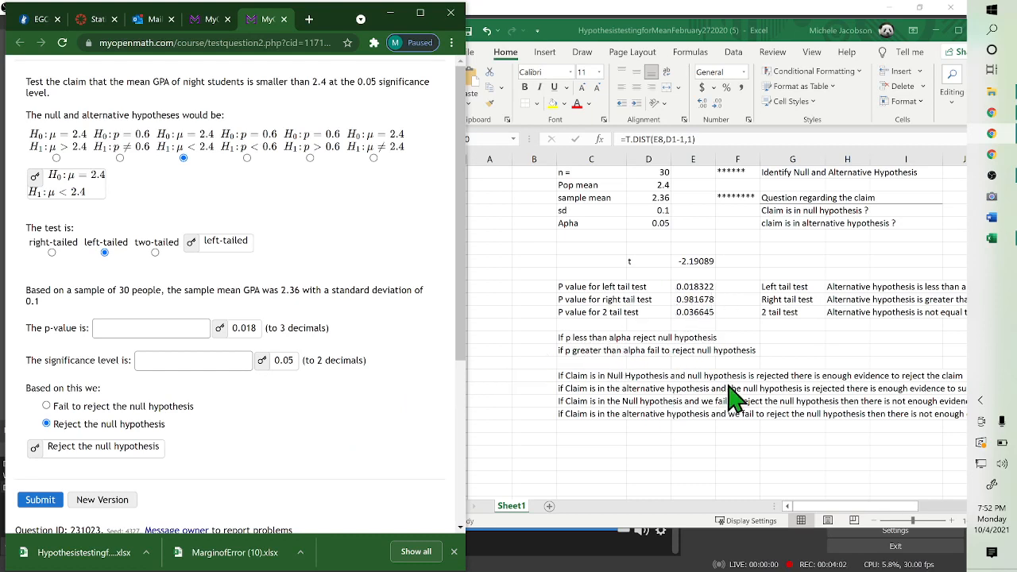